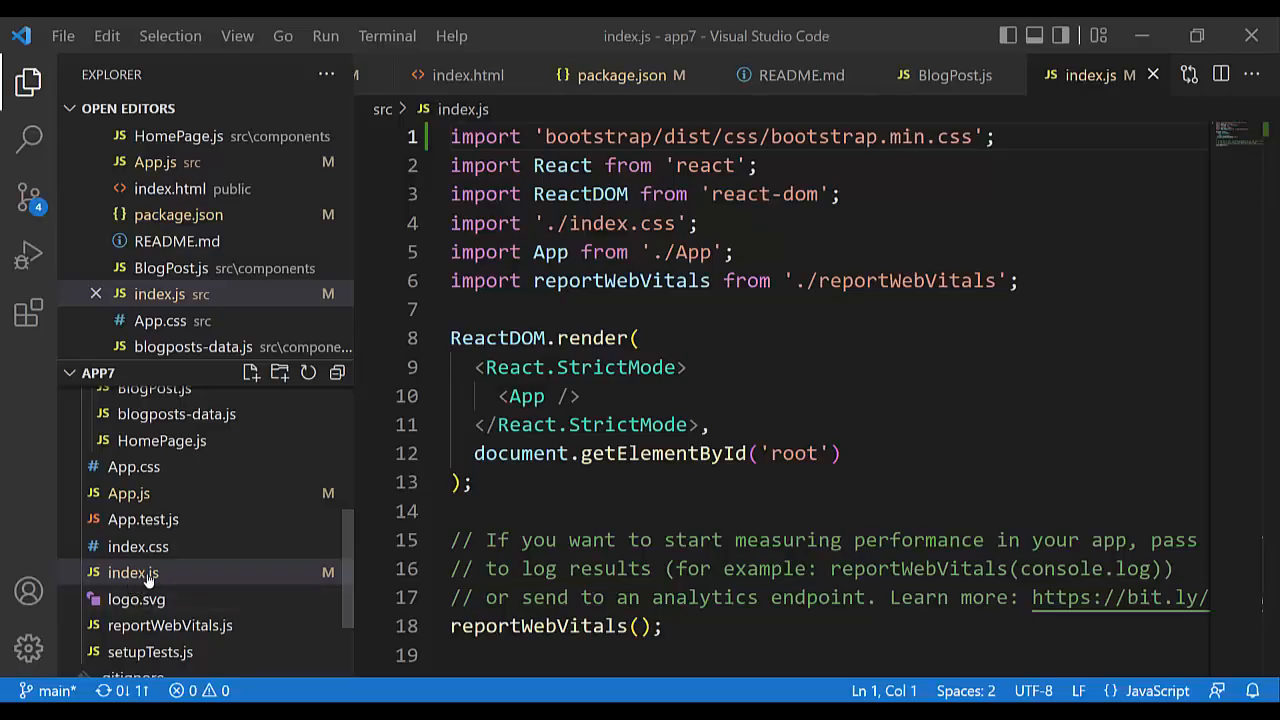
- Check the Bootstrap CSS import line in index.js, then view the Reactstrap Navbar in App.js
left_click(132, 572)
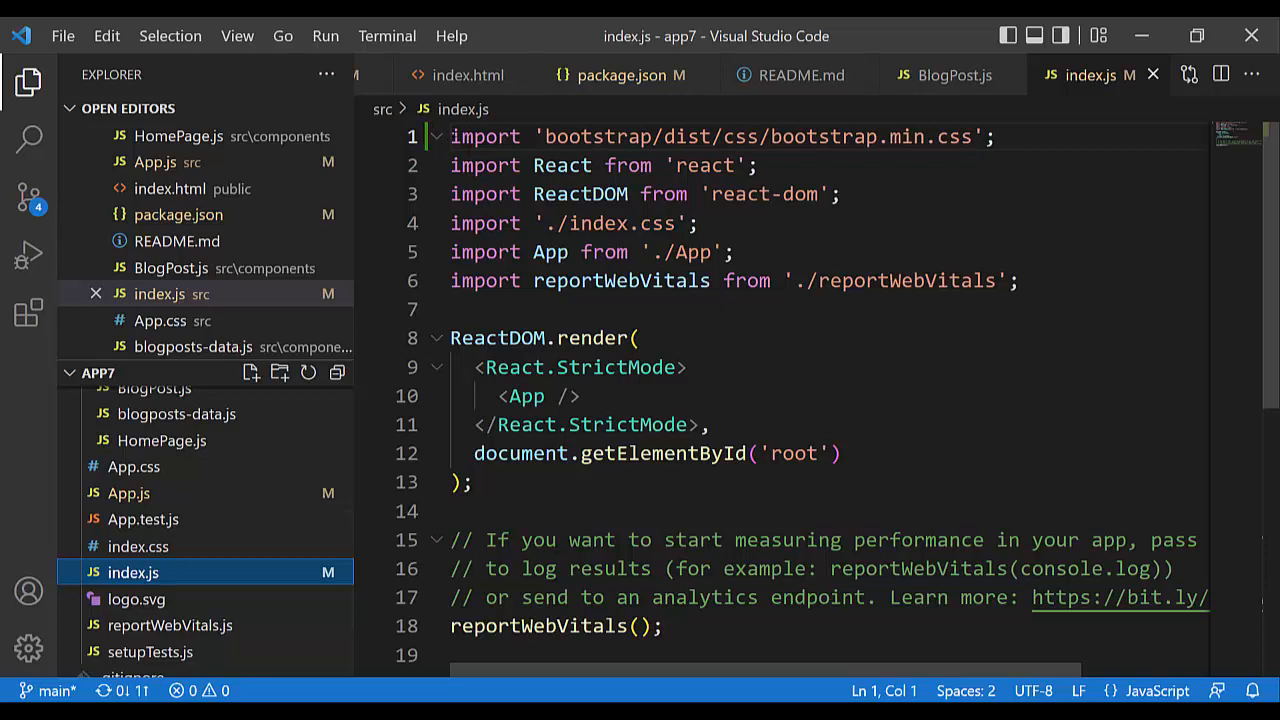
triple_click(720, 136)
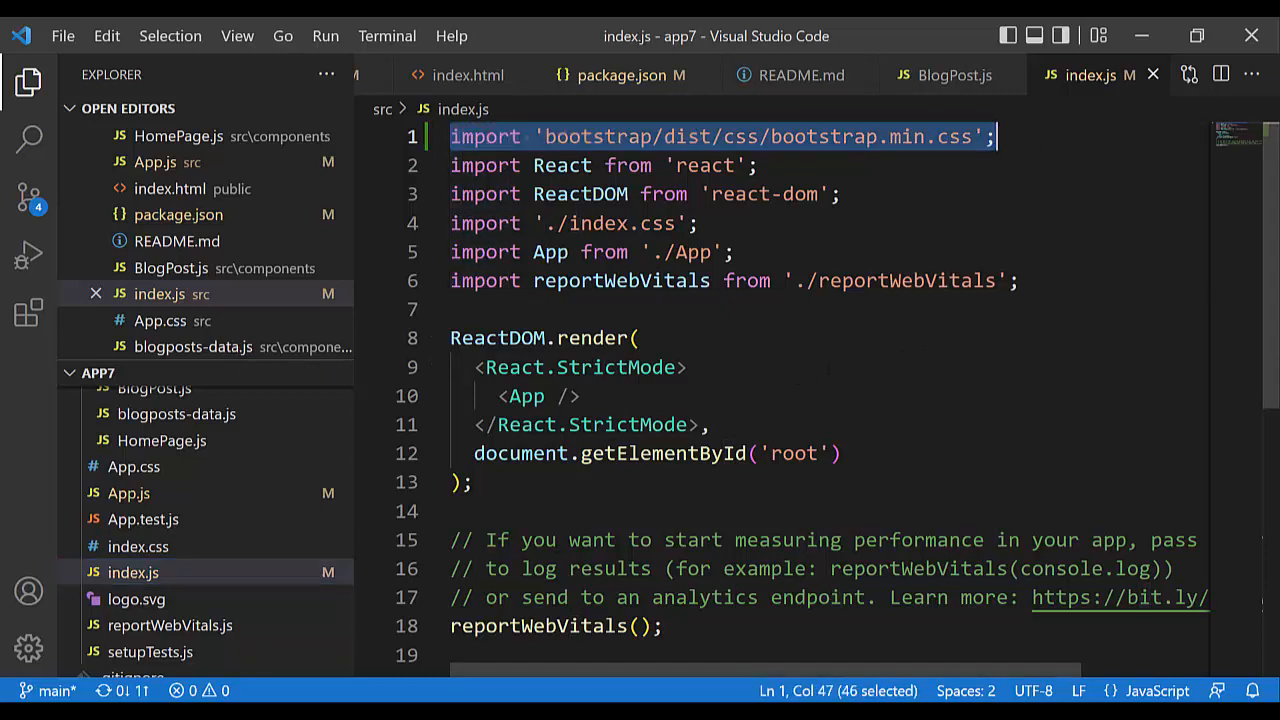
left_click(128, 492)
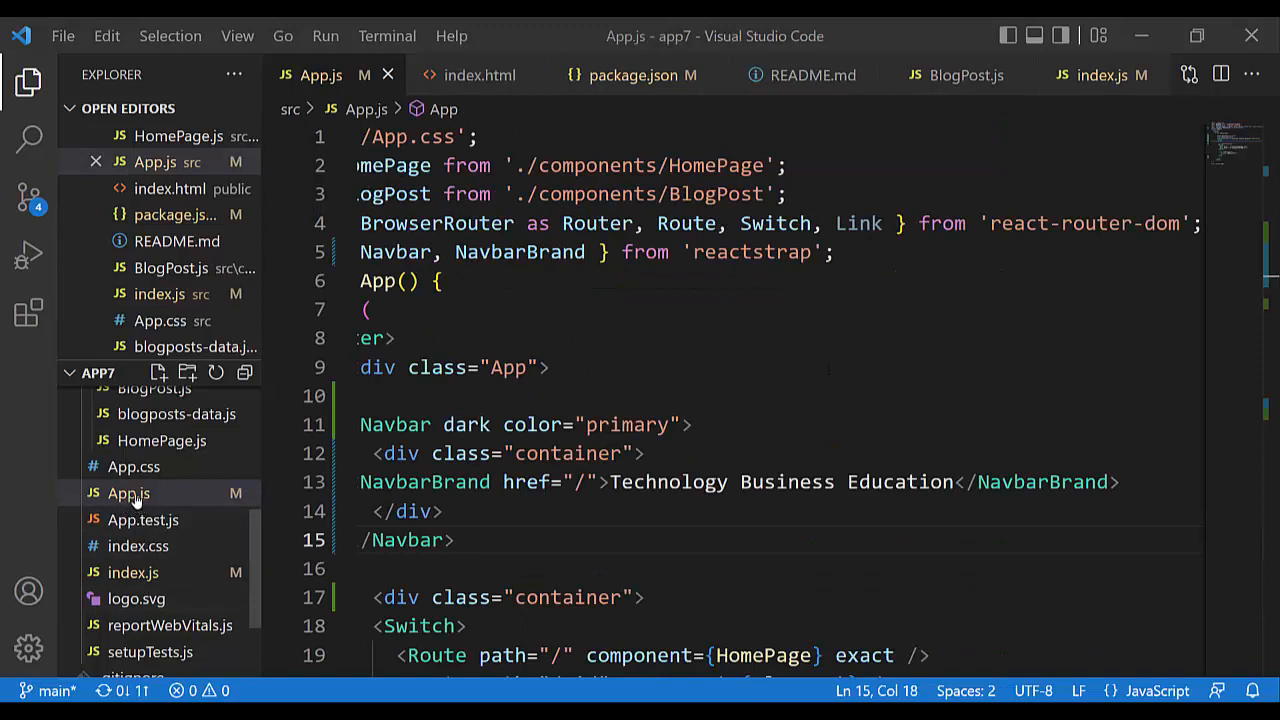
left_click(128, 492)
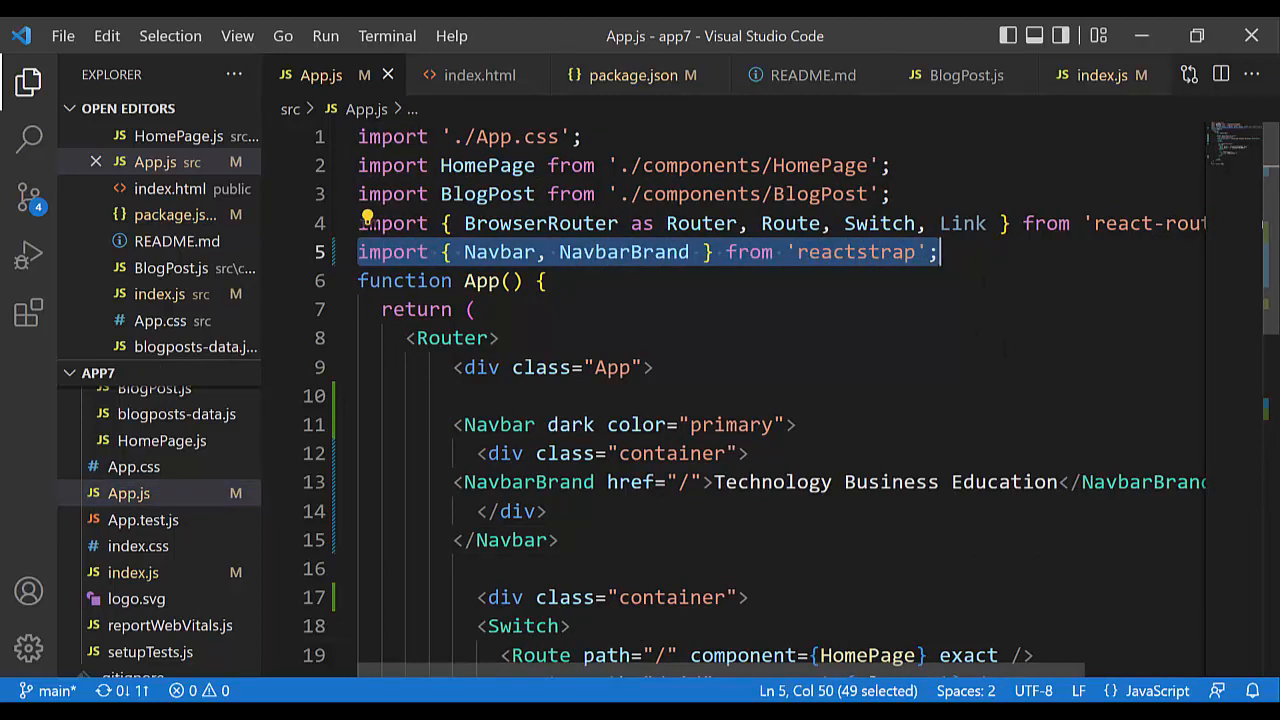
scroll("down", 3)
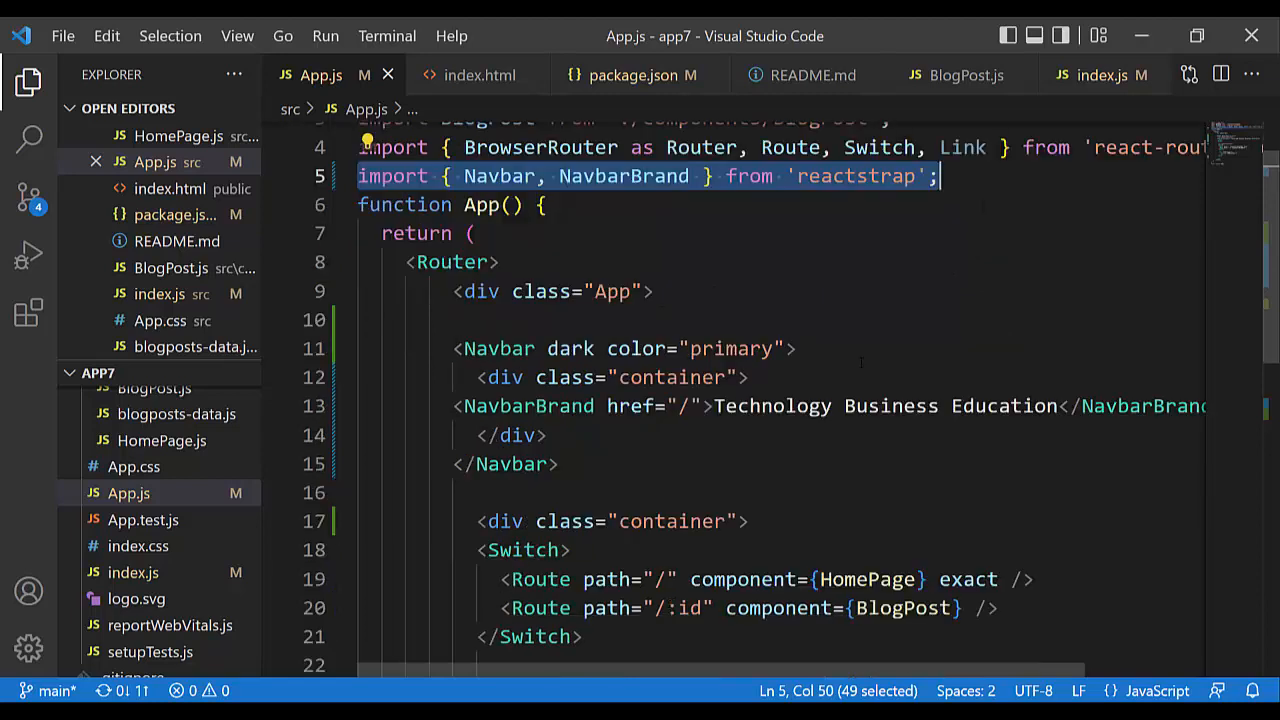
scroll("down", 3)
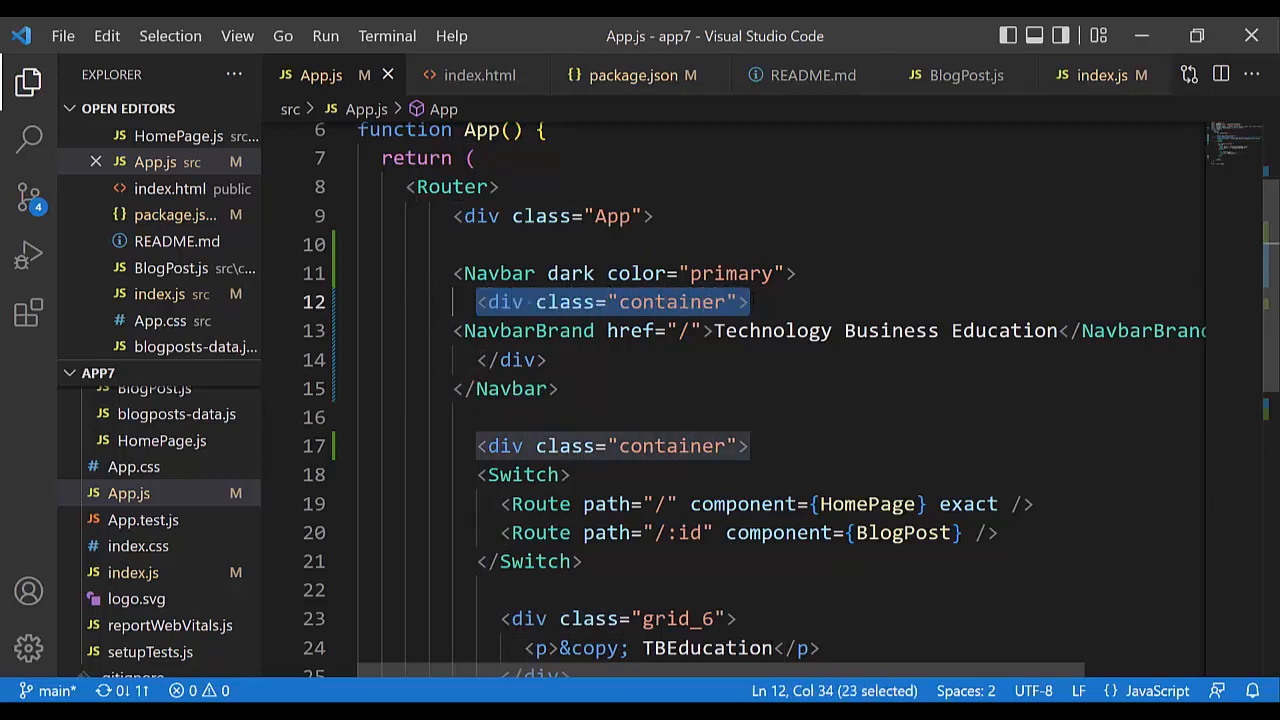
left_click(512, 360)
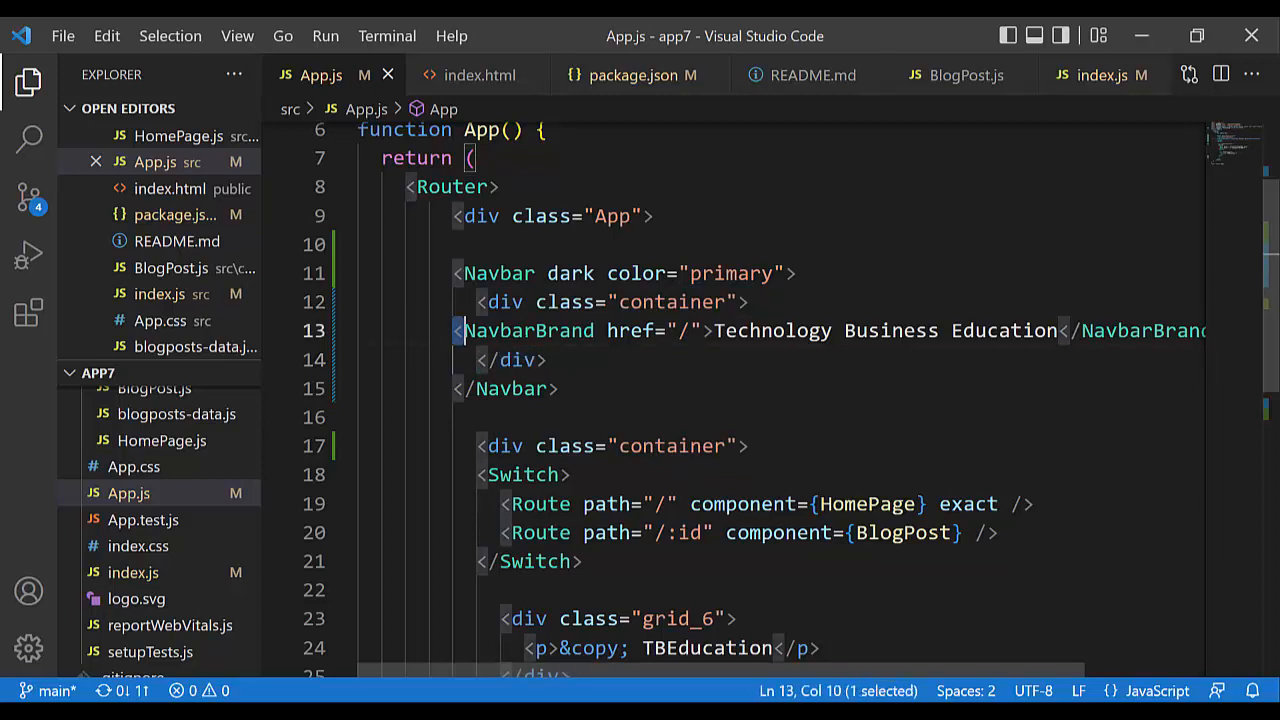
left_click_drag(460, 330, 648, 330)
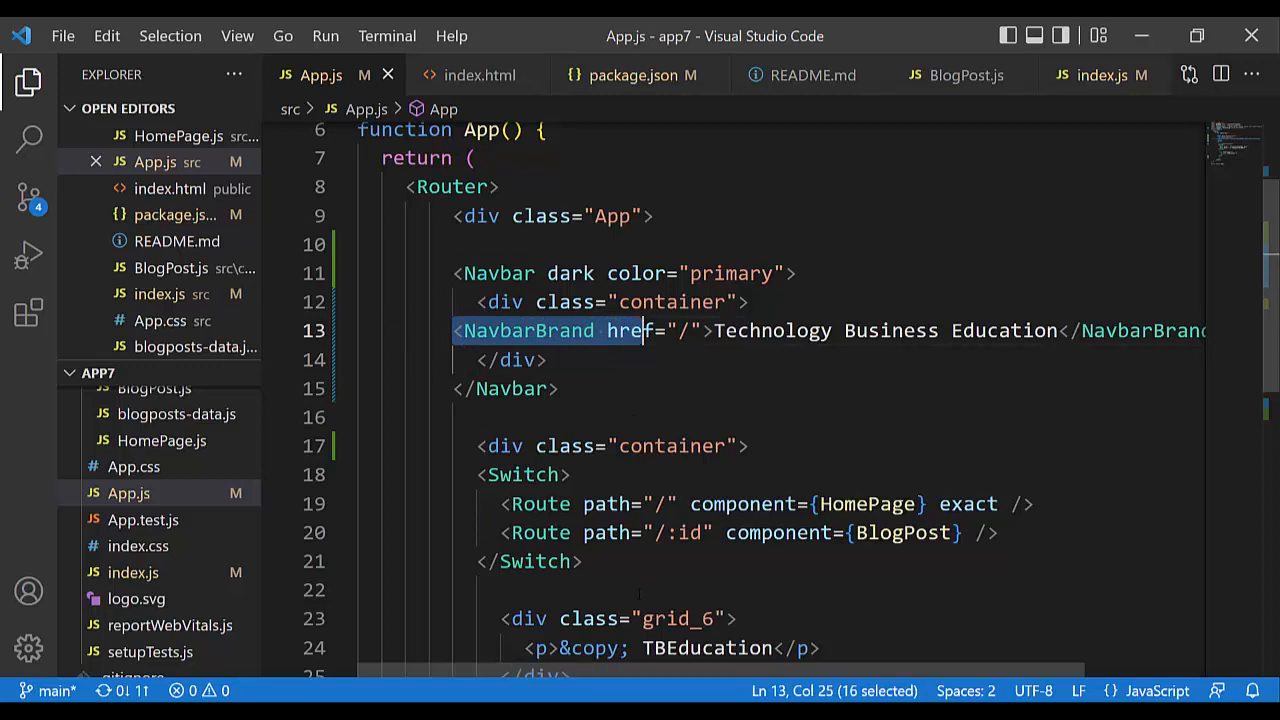
scroll("left", 3)
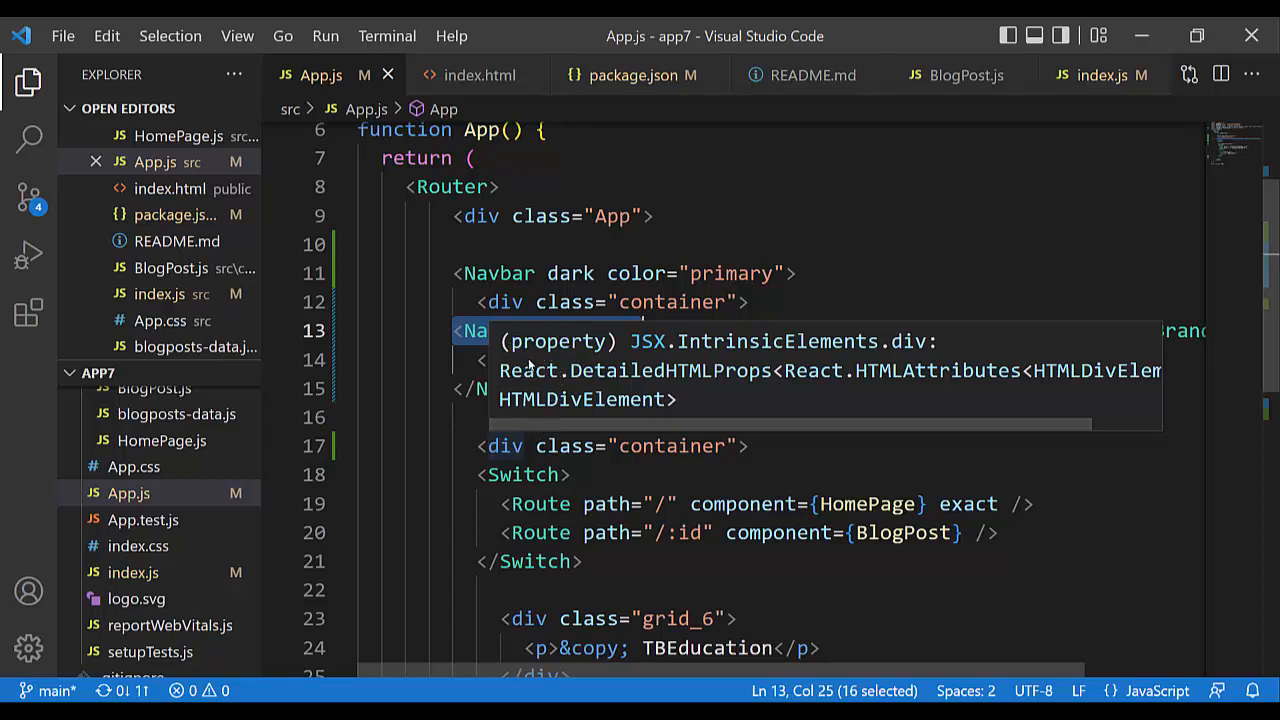
mouse_move(688, 360)
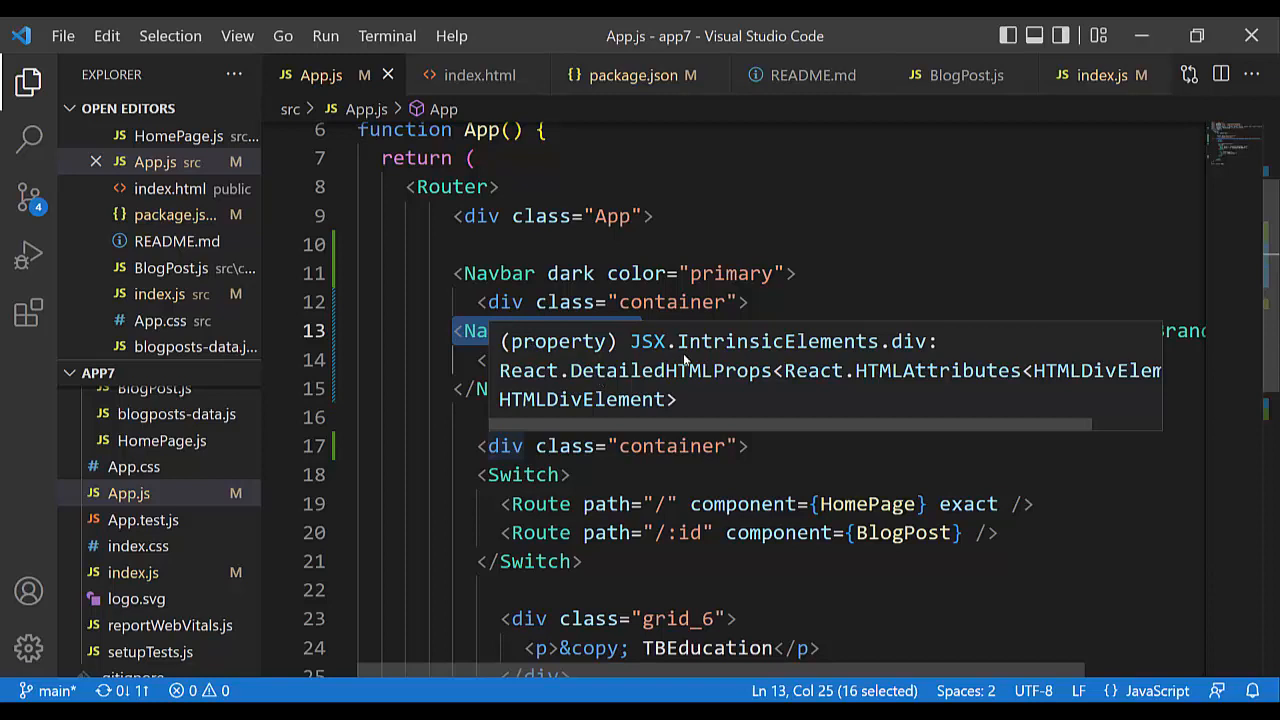
mouse_move(810, 342)
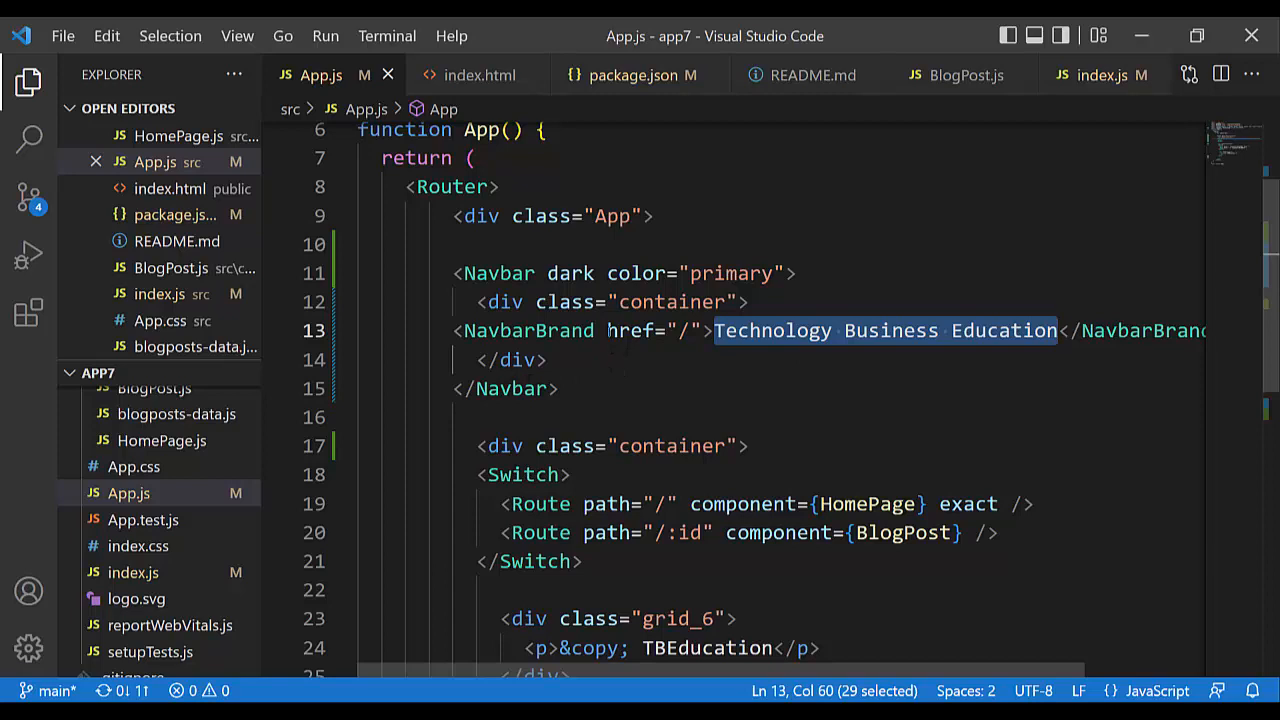
mouse_move(528, 330)
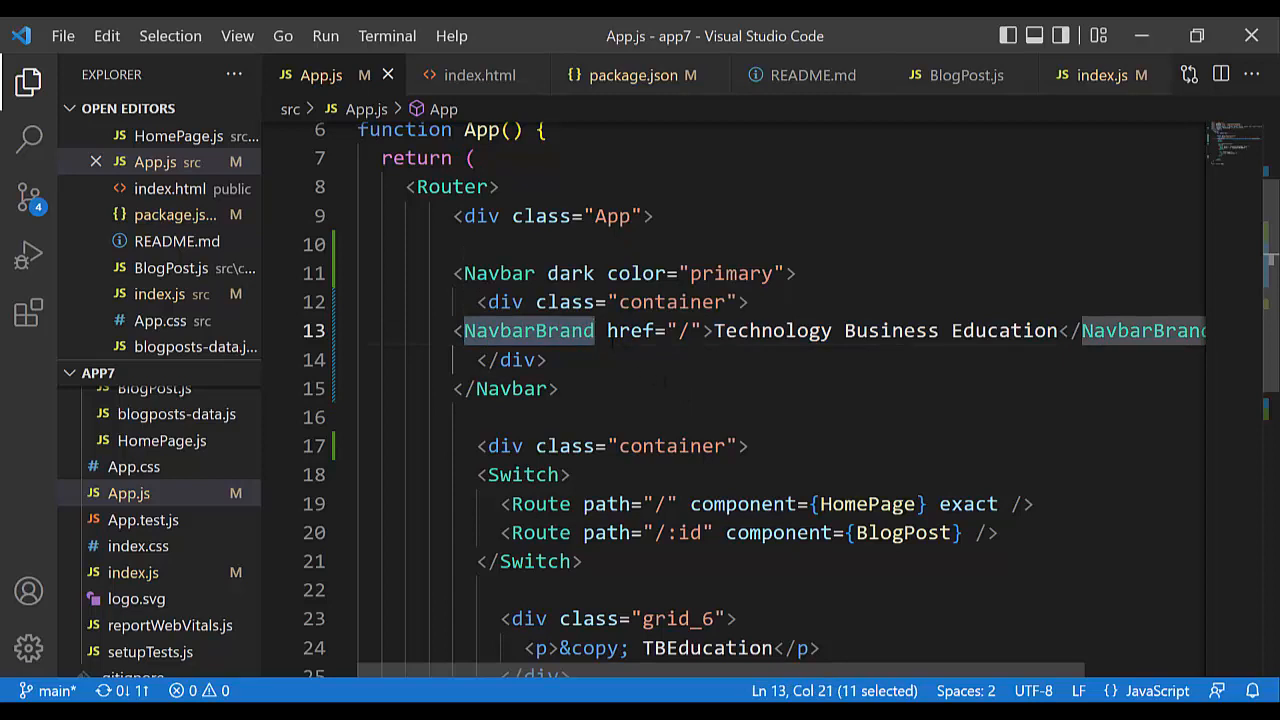
double_click(632, 330)
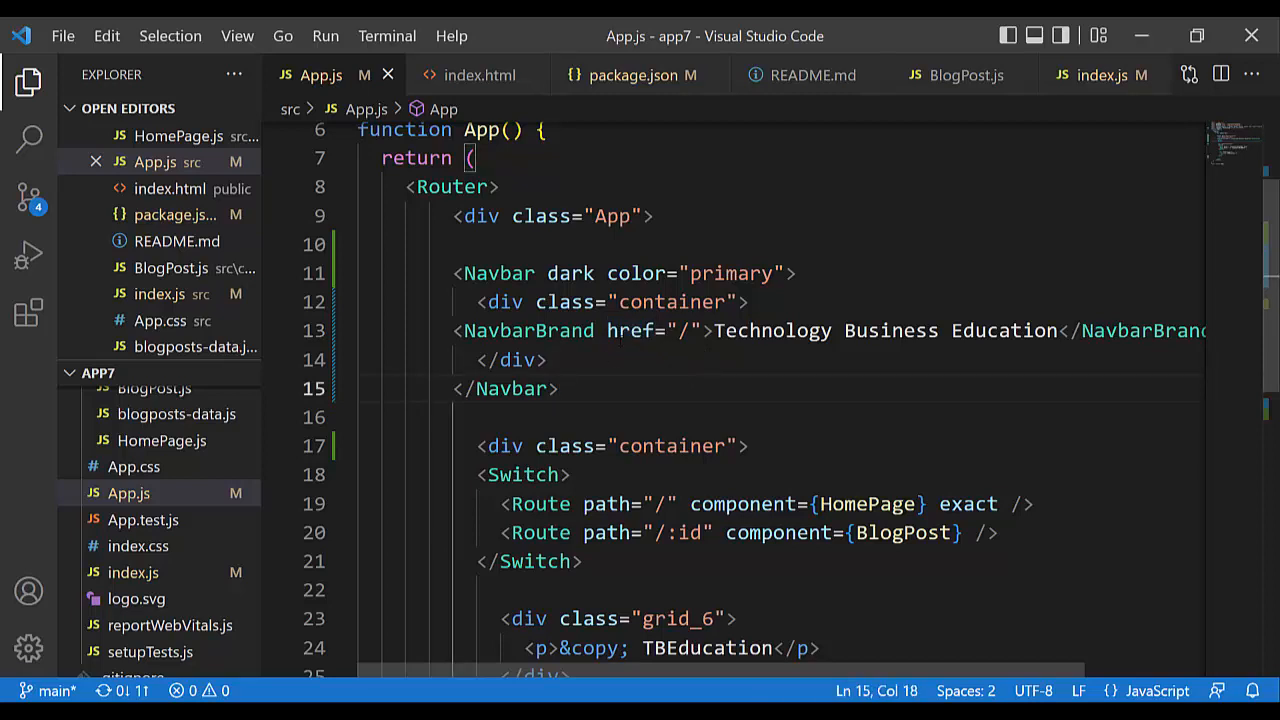
left_click(560, 388)
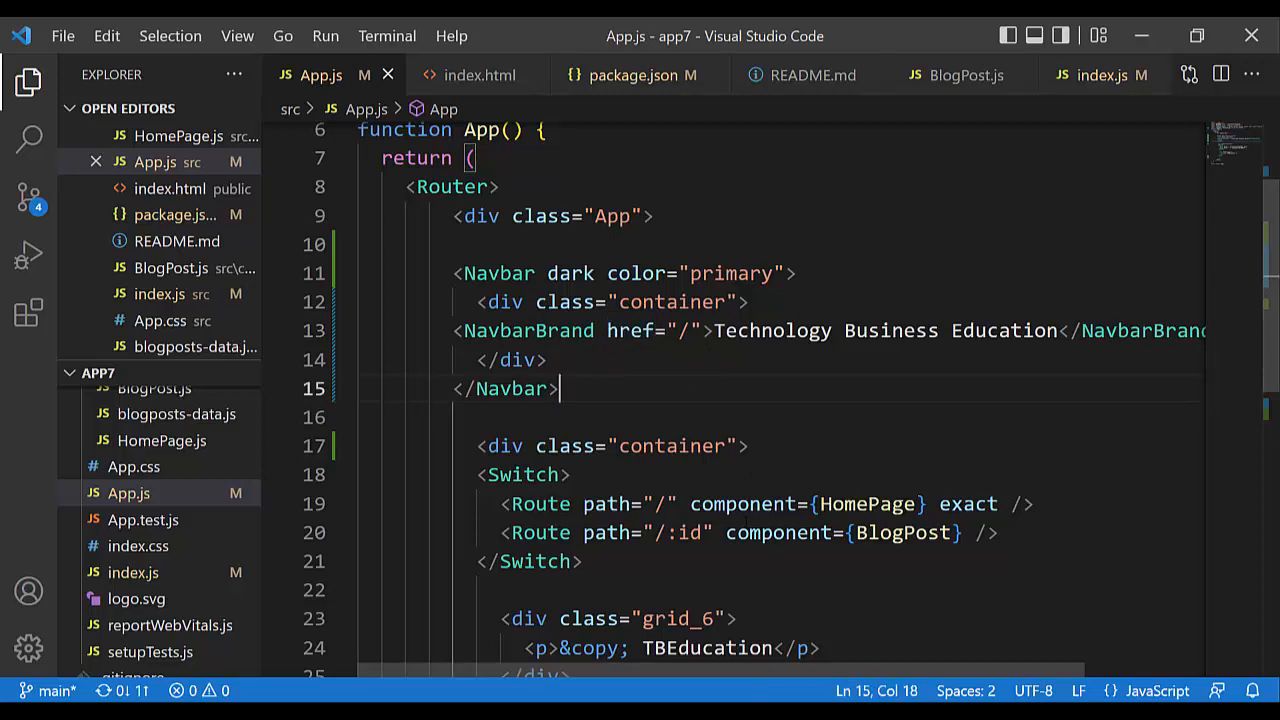